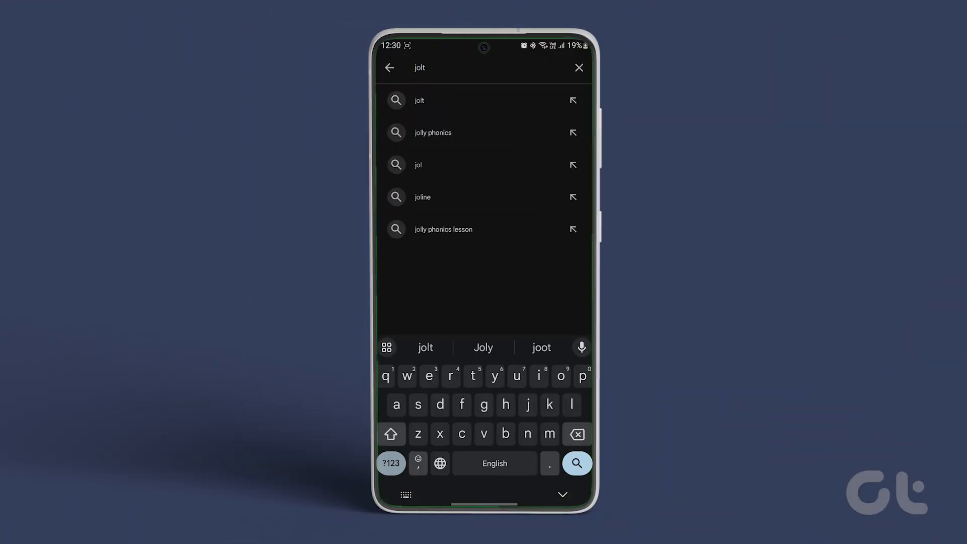
Find Jolt: Phone App in the Play Store, launch it, and start its setup.
{"action": "left_click", "coordinate": [418, 100]}
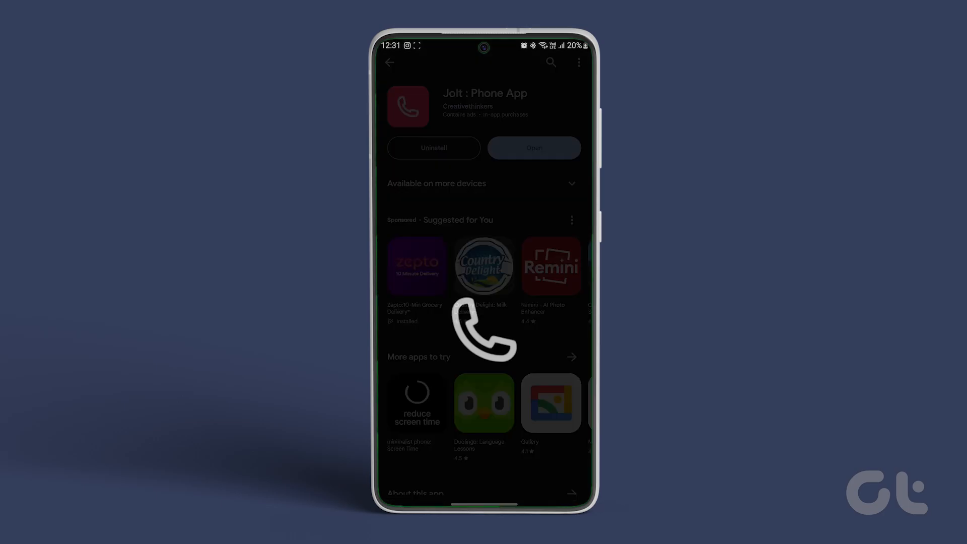
{"action": "left_click", "coordinate": [533, 148]}
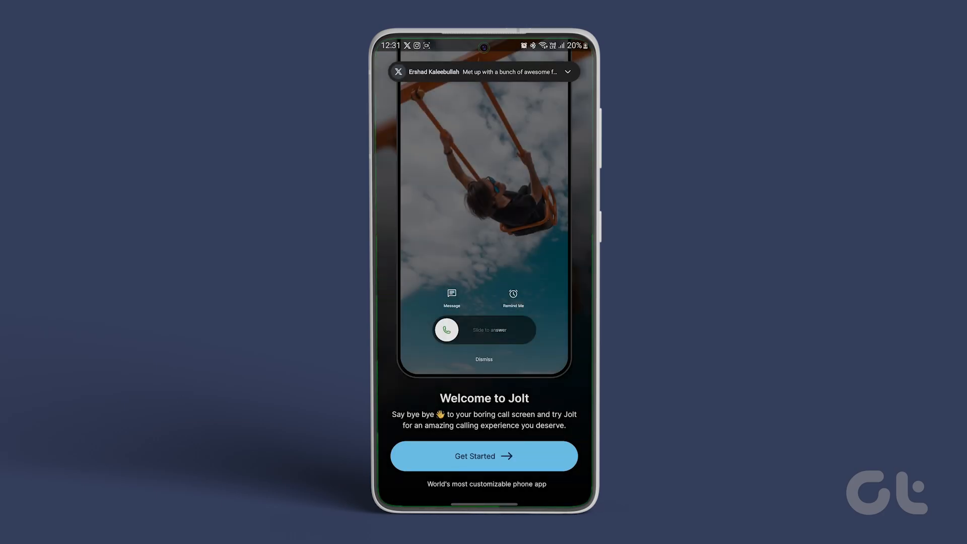
{"action": "left_click", "coordinate": [483, 456]}
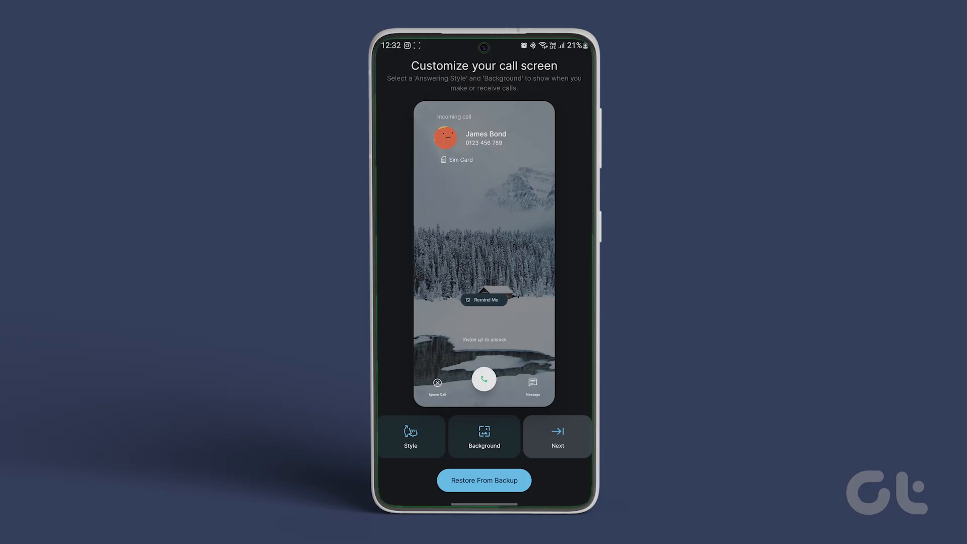
Set Jolt's answering style to Samsung and return from the style choices.
{"action": "left_click", "coordinate": [410, 435]}
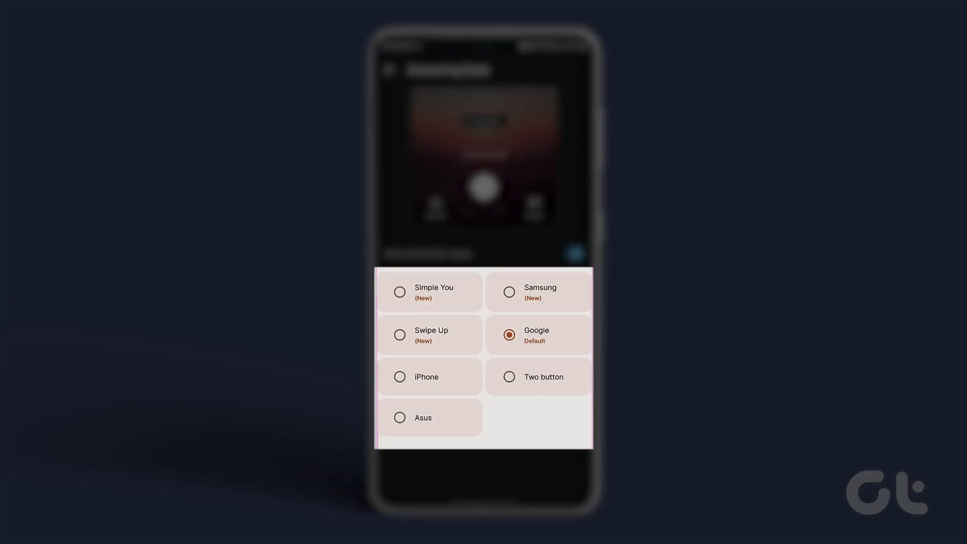
{"action": "left_click", "coordinate": [509, 291]}
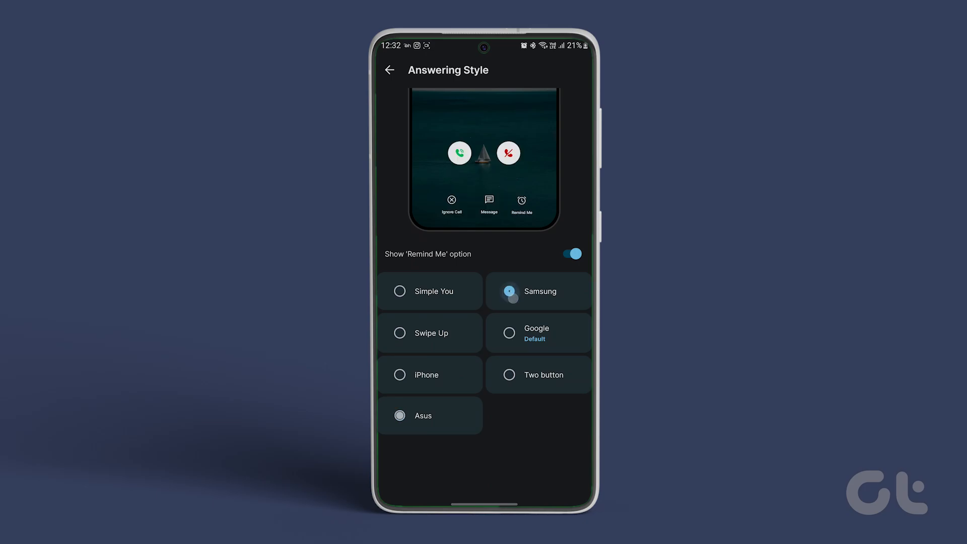
{"action": "left_click", "coordinate": [508, 290]}
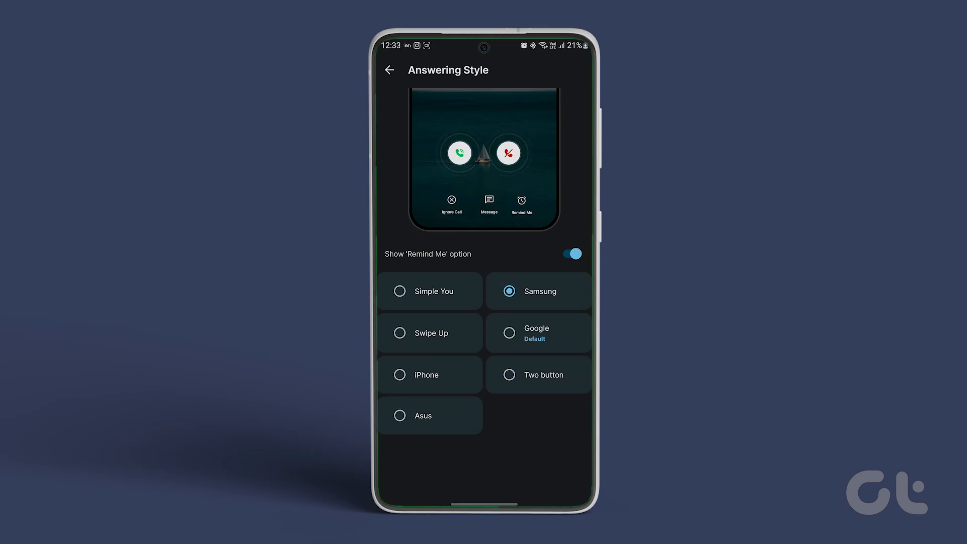
{"action": "left_click", "coordinate": [569, 253]}
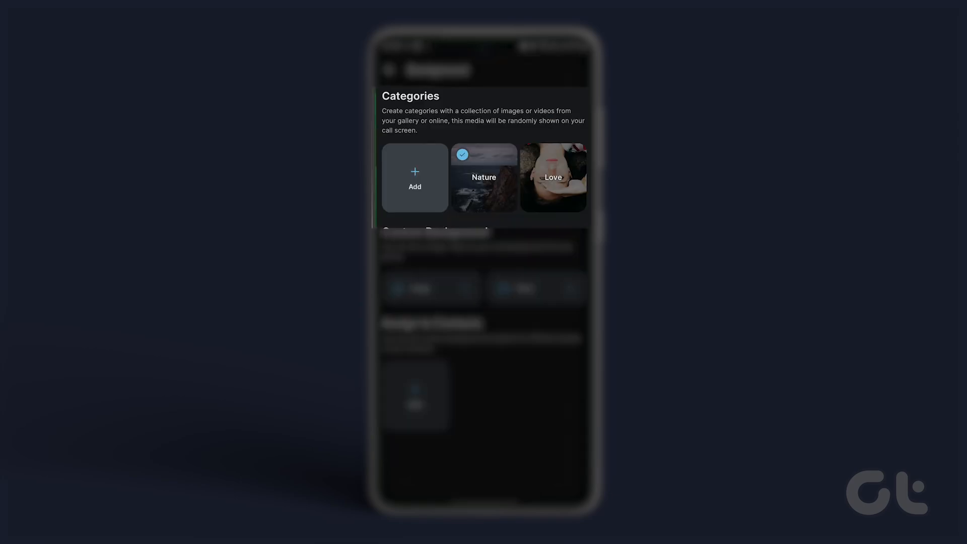
Bring up the Nature category's options and view its landscape photos.
{"action": "left_click", "coordinate": [483, 178]}
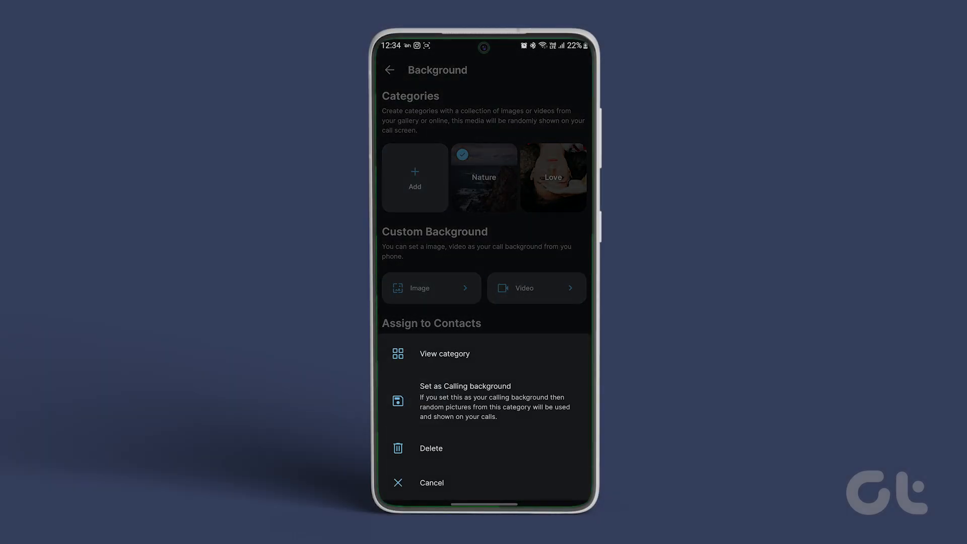
{"action": "left_click", "coordinate": [444, 354]}
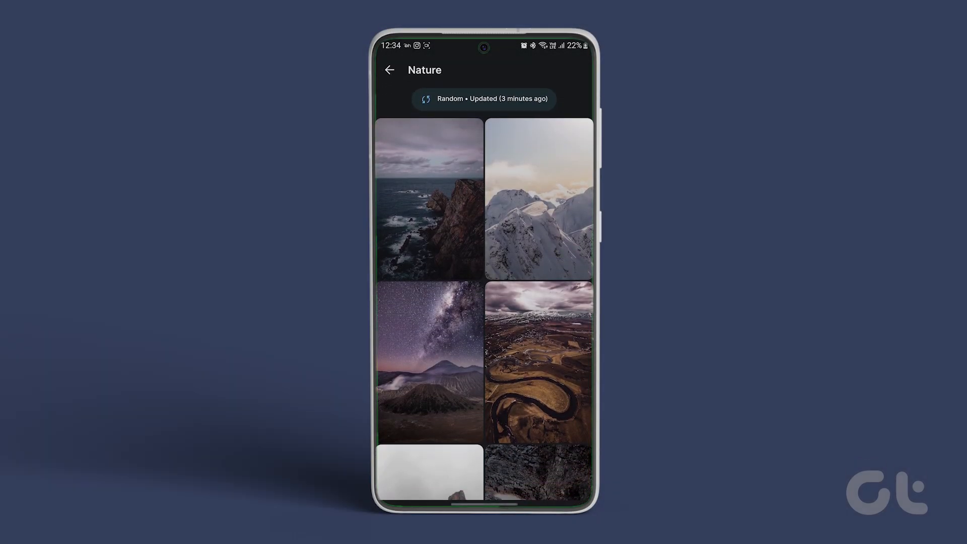